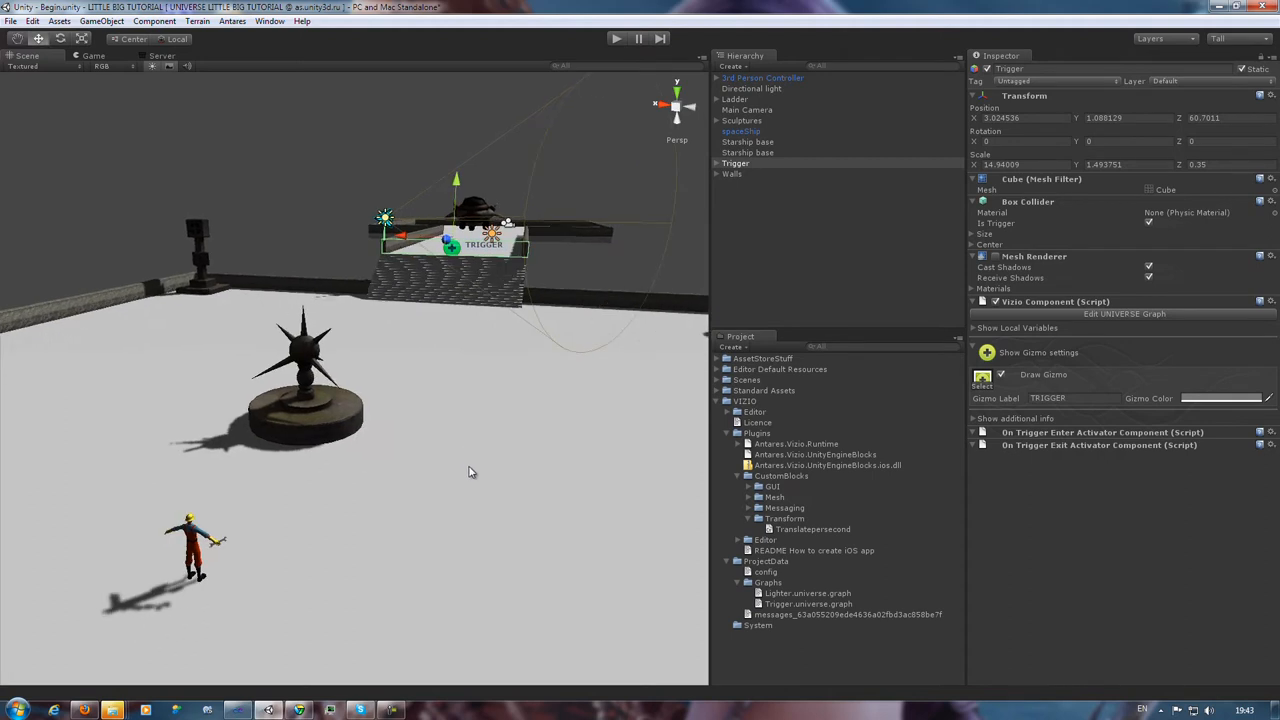
pyautogui.moveTo(460, 458)
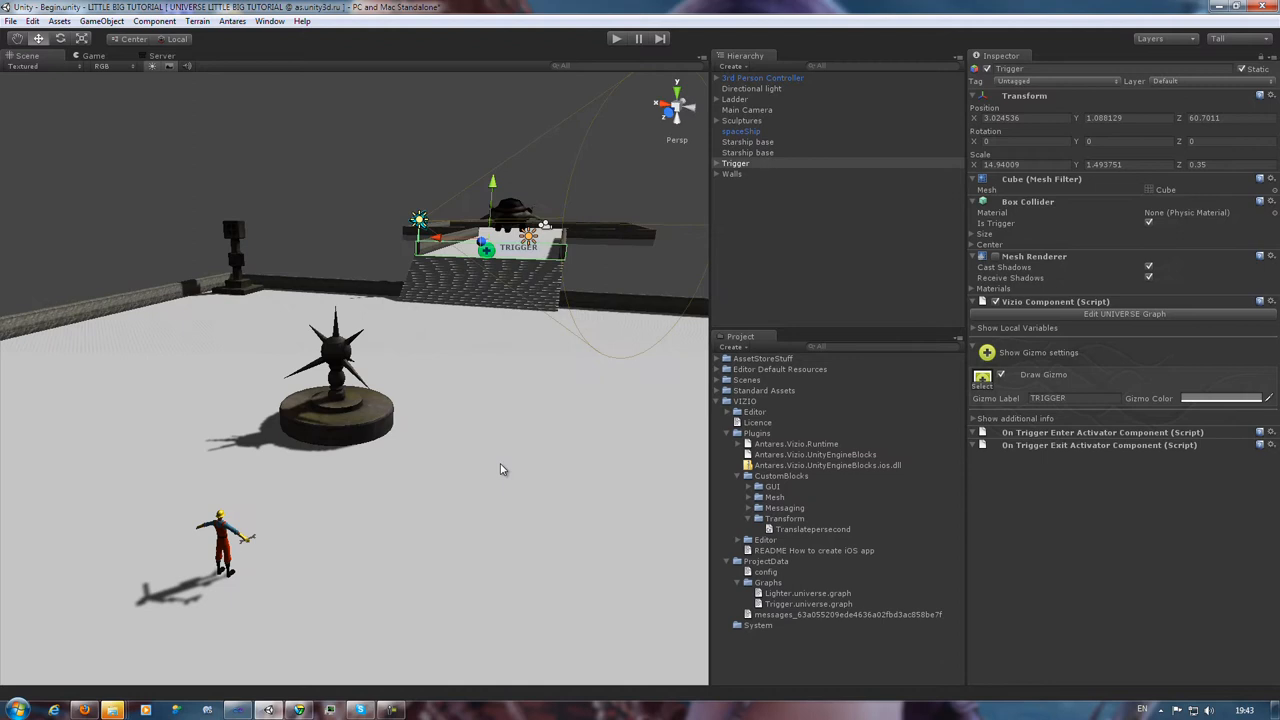
pyautogui.moveTo(764, 430)
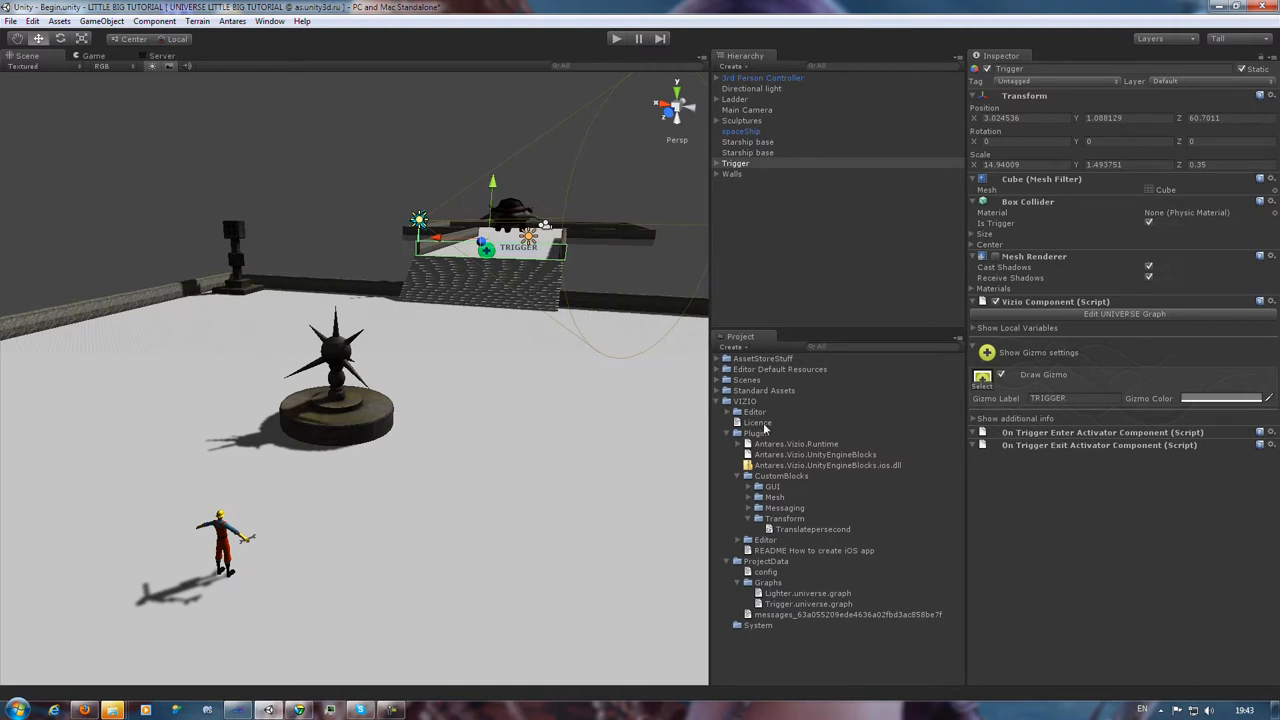
pyautogui.moveTo(1124, 312)
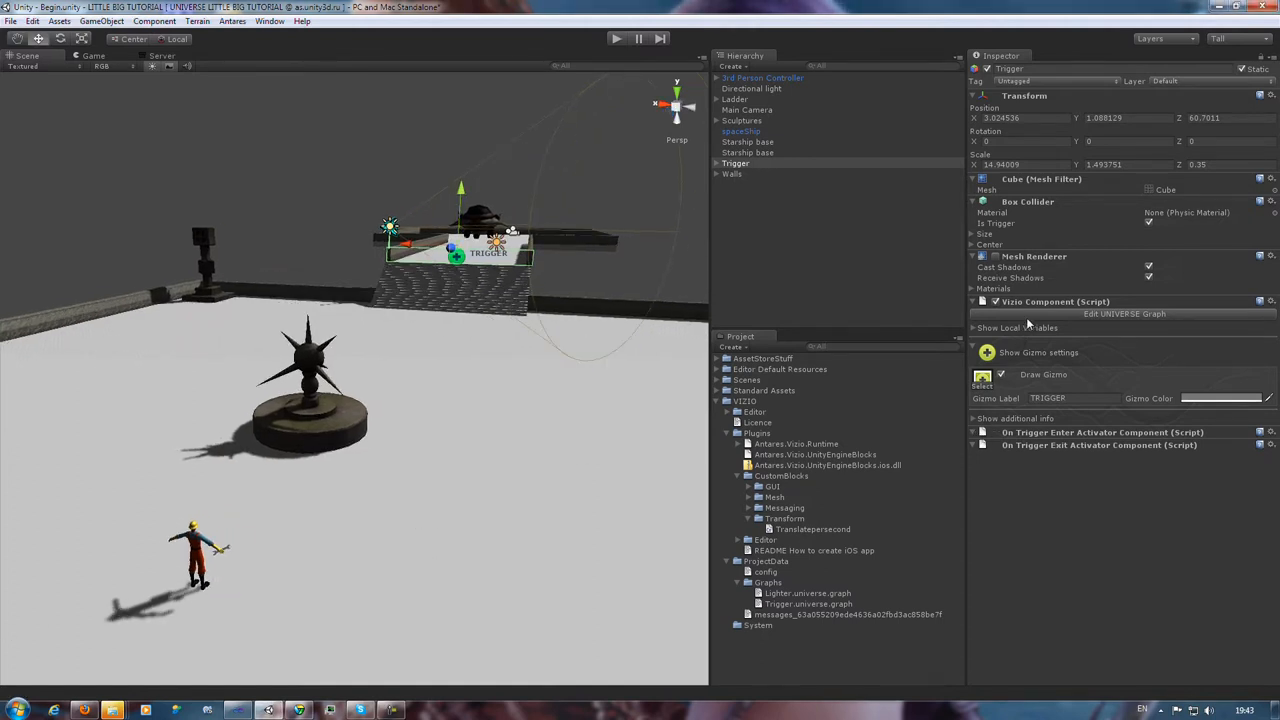
# Select the Lighter object so its components, including the Light, show in the Inspector
pyautogui.click(736, 164)
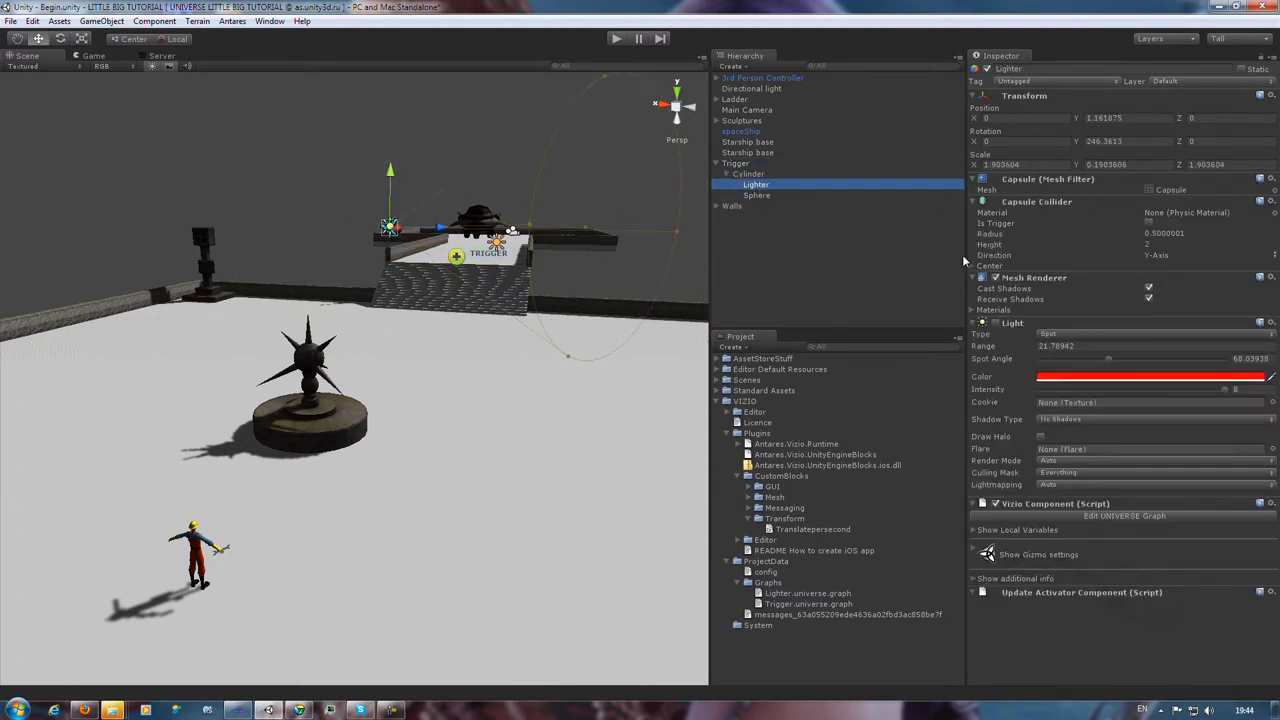
# Open the Lighter's Antares Universe graph with its ALARM ON message and rotate blocks
pyautogui.click(1124, 516)
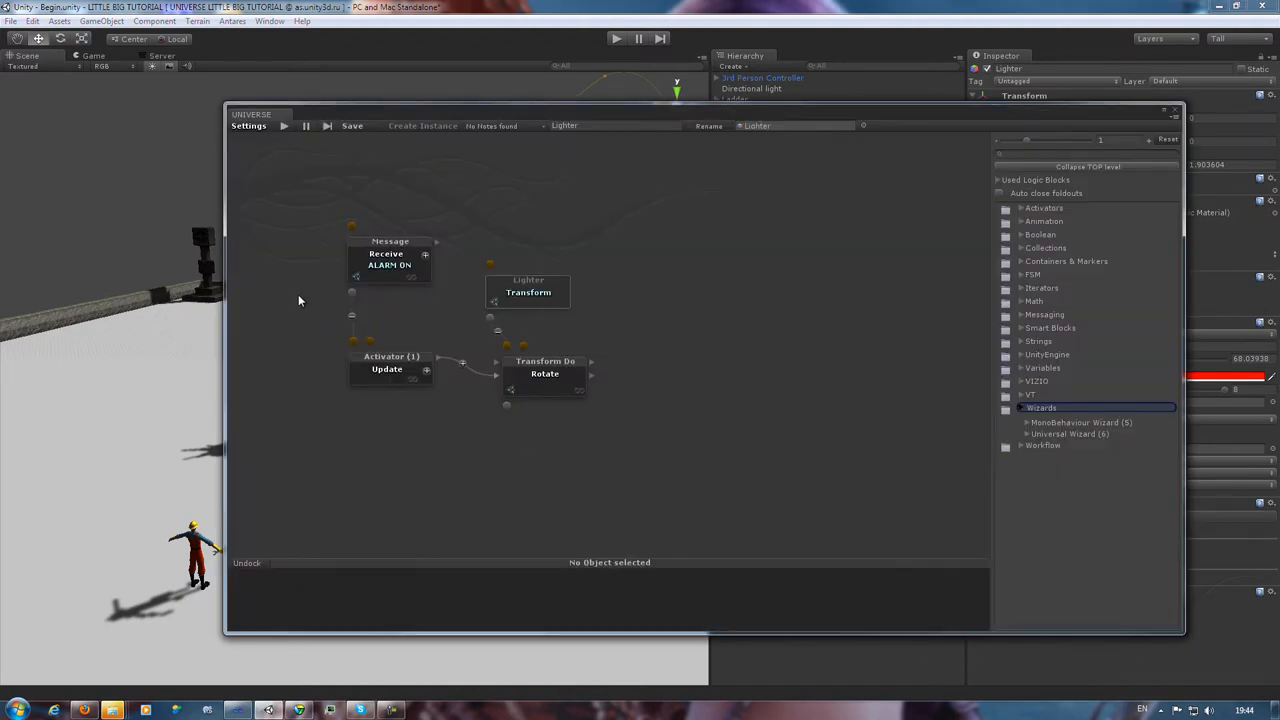
pyautogui.moveTo(768, 342)
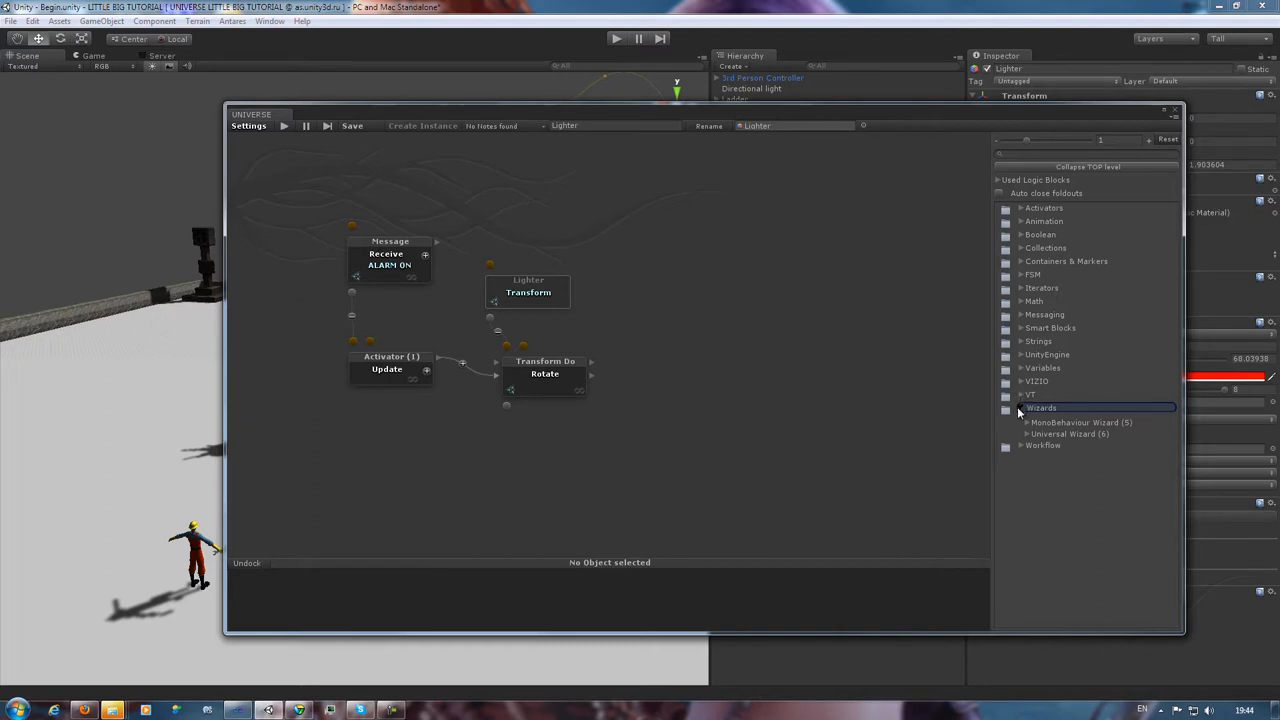
# Browse UnityEngine > Light > Light Set and drop a couple of Light Set blocks into the graph
pyautogui.click(1008, 408)
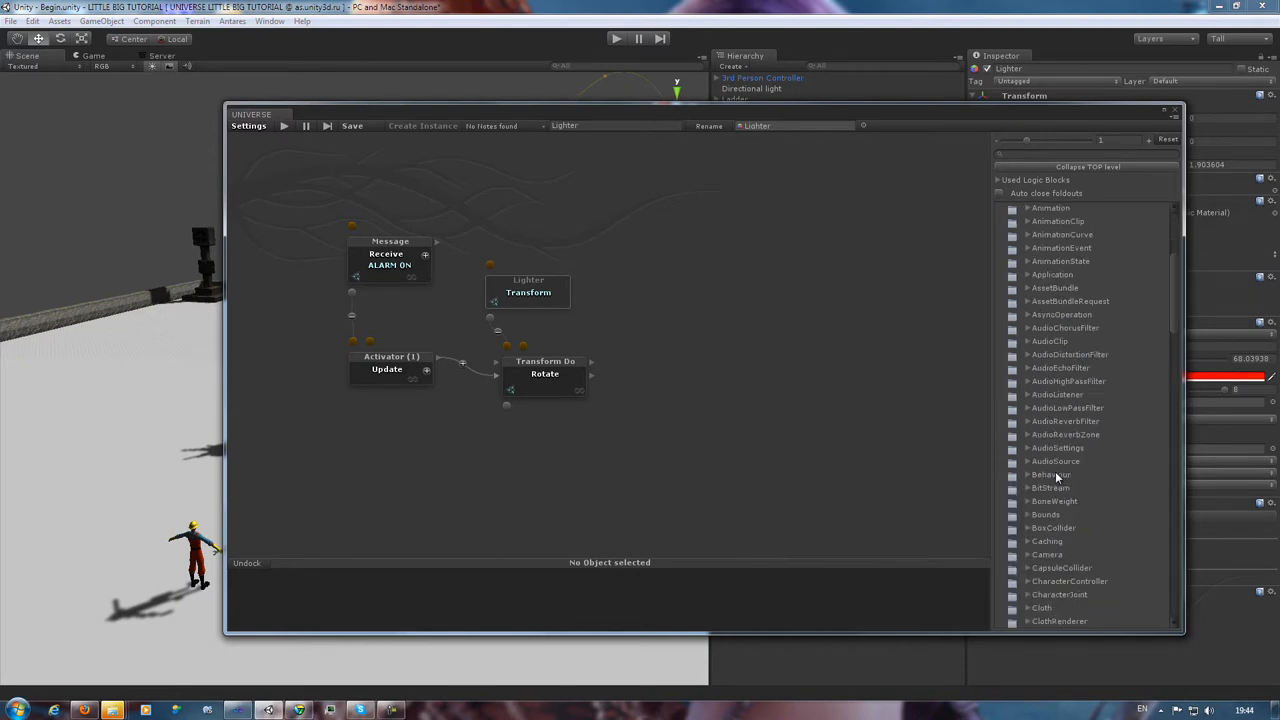
pyautogui.scroll(-3)
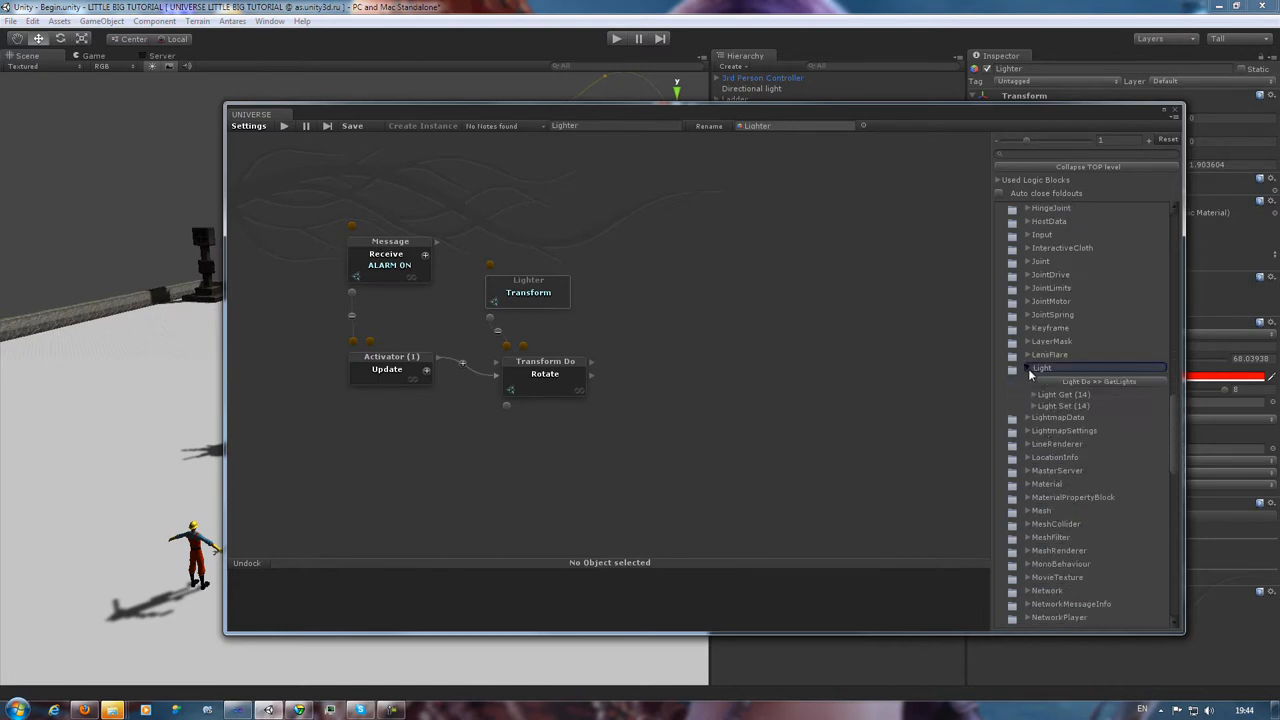
pyautogui.moveTo(1048, 410)
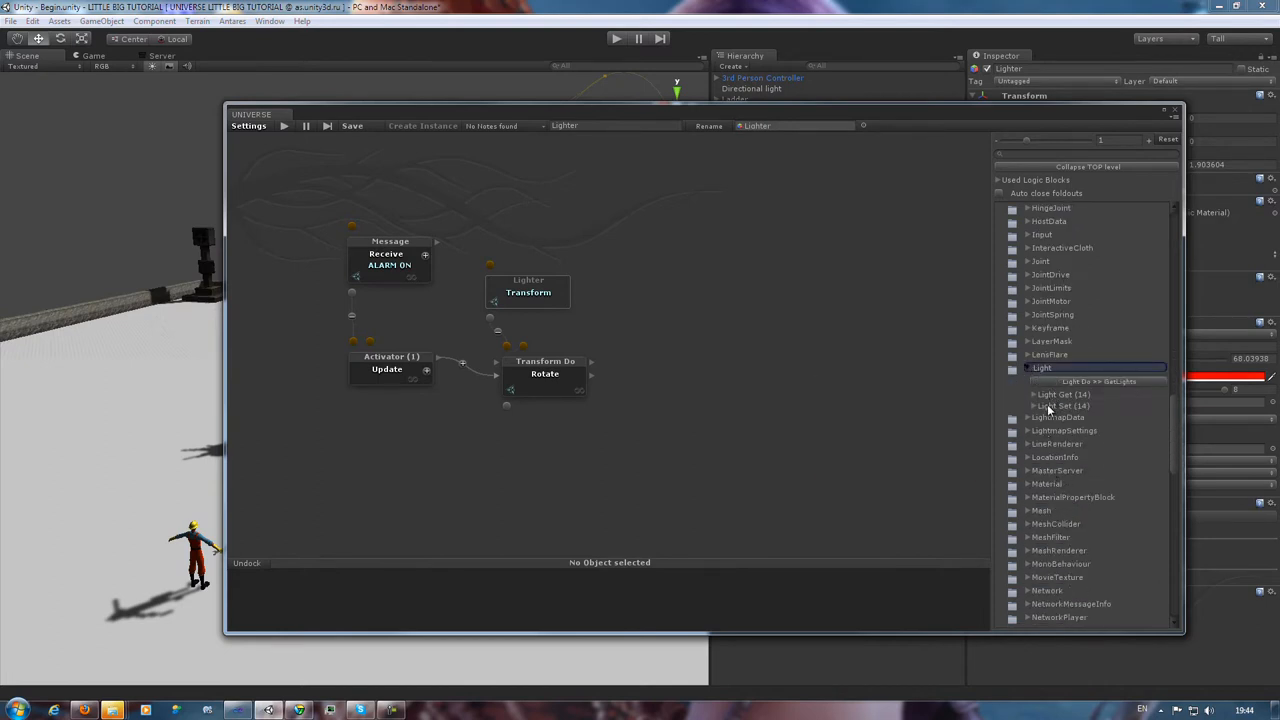
pyautogui.click(1064, 406)
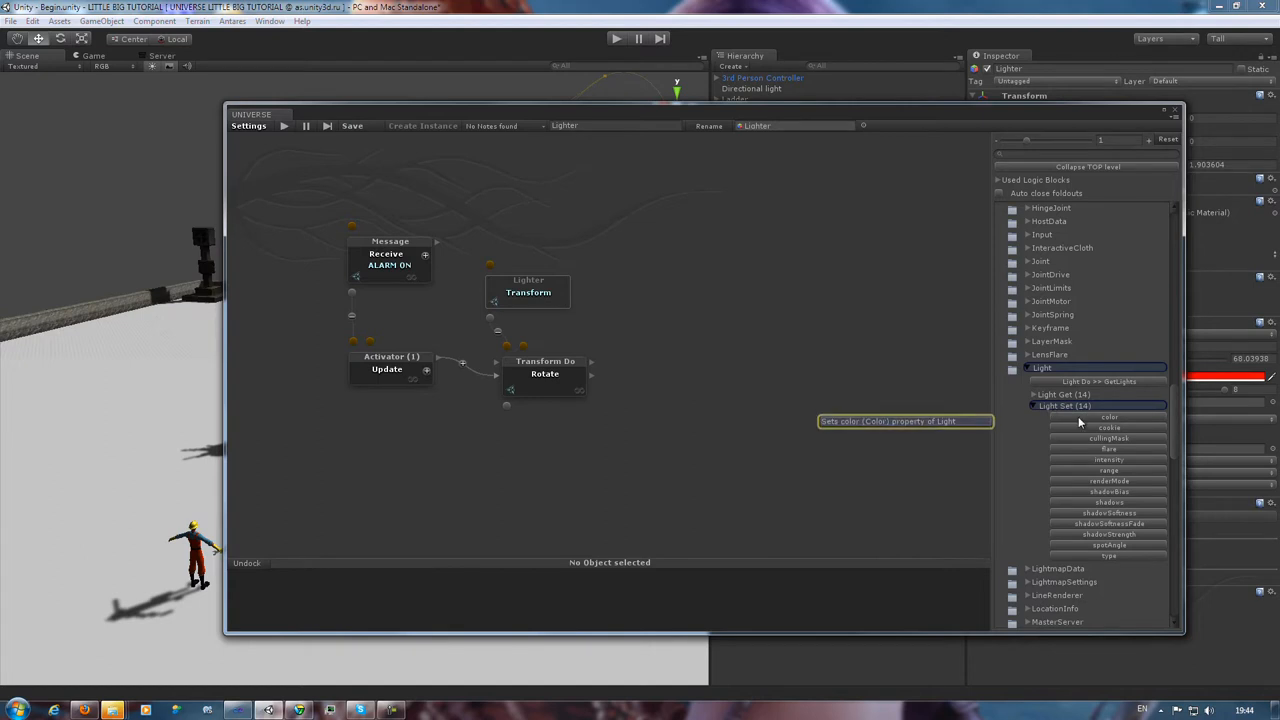
pyautogui.moveTo(1092, 488)
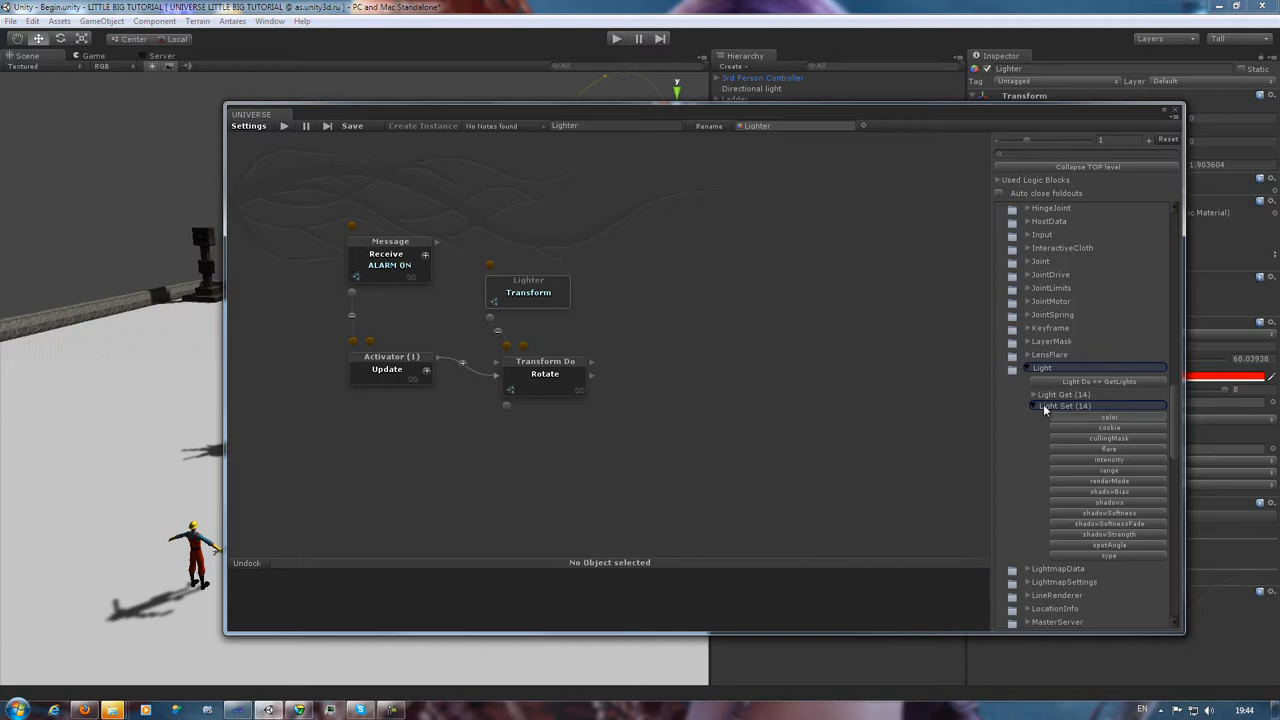
pyautogui.click(1108, 418)
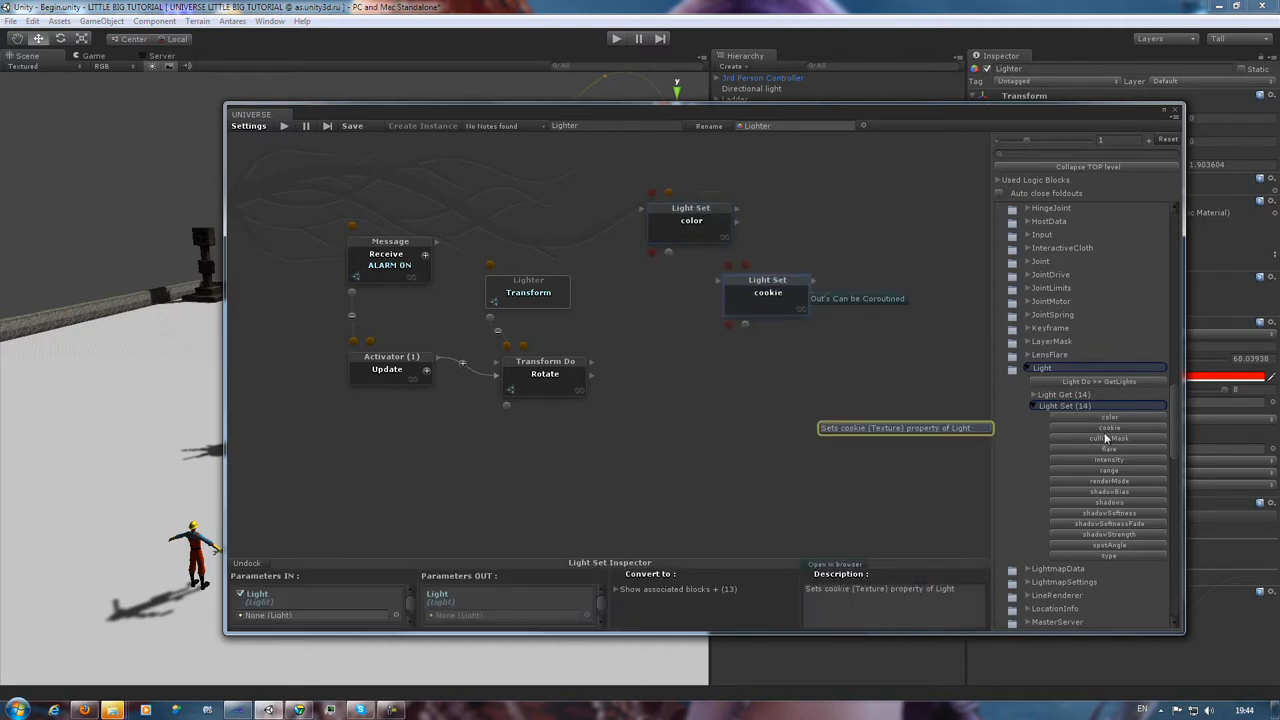
pyautogui.click(1108, 438)
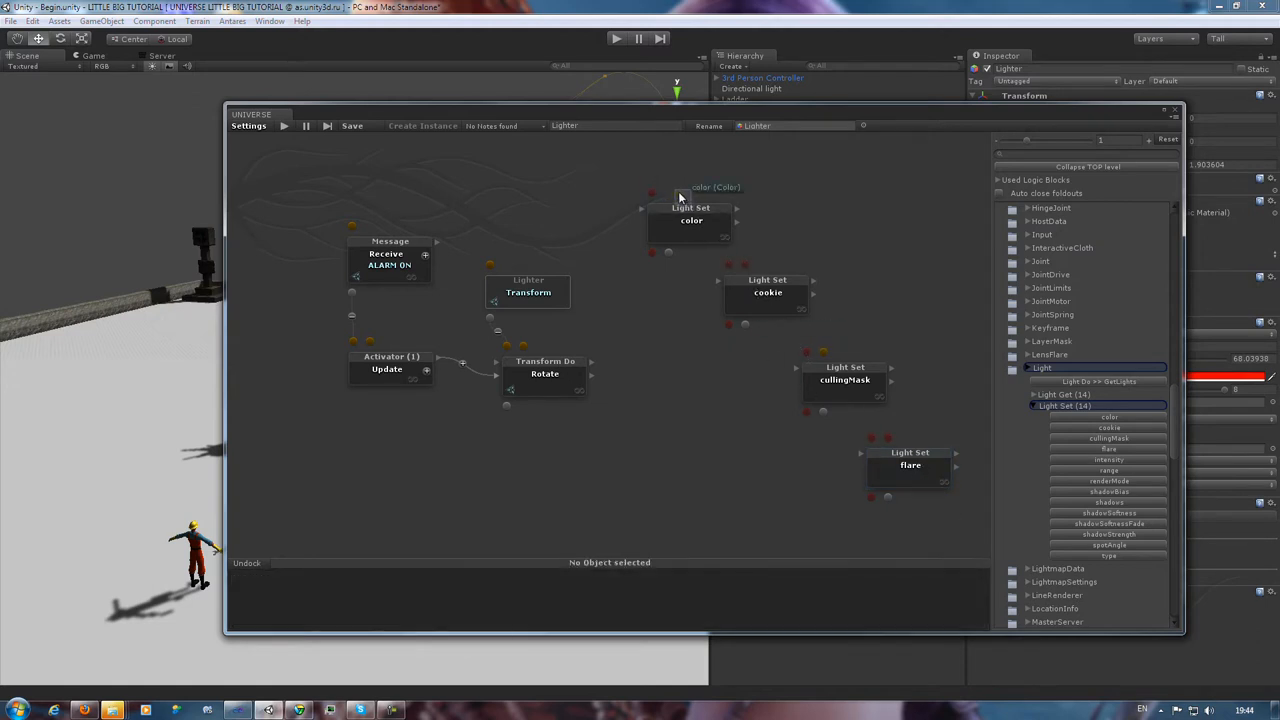
pyautogui.moveTo(656, 164)
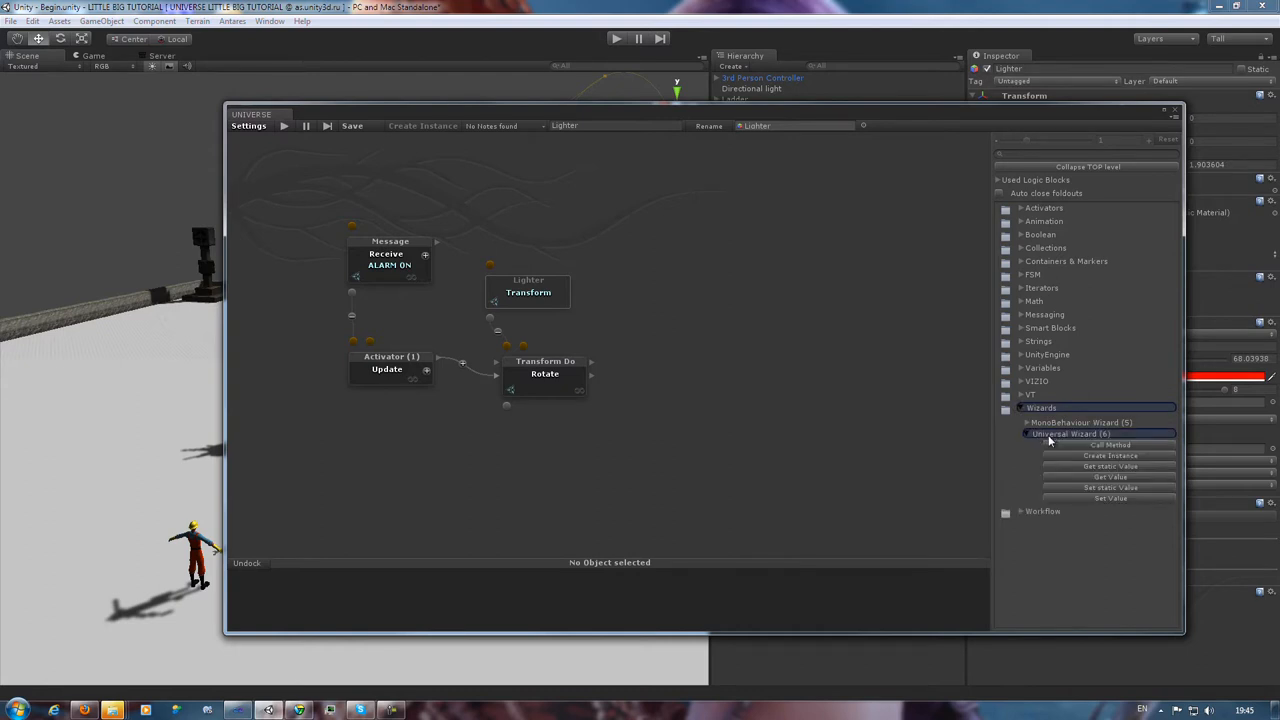
pyautogui.moveTo(1110, 498)
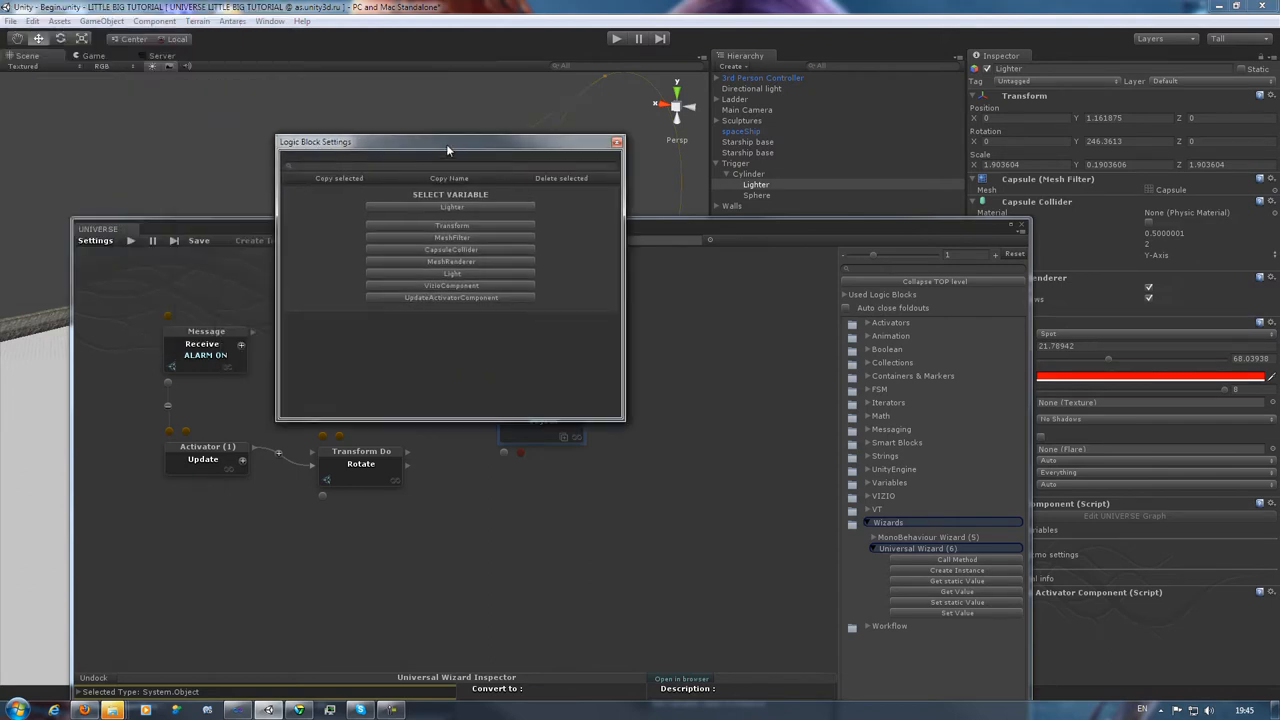
# Add the Lighter's Light as a variable block and wire it into the Set Value block's instance input
pyautogui.click(452, 224)
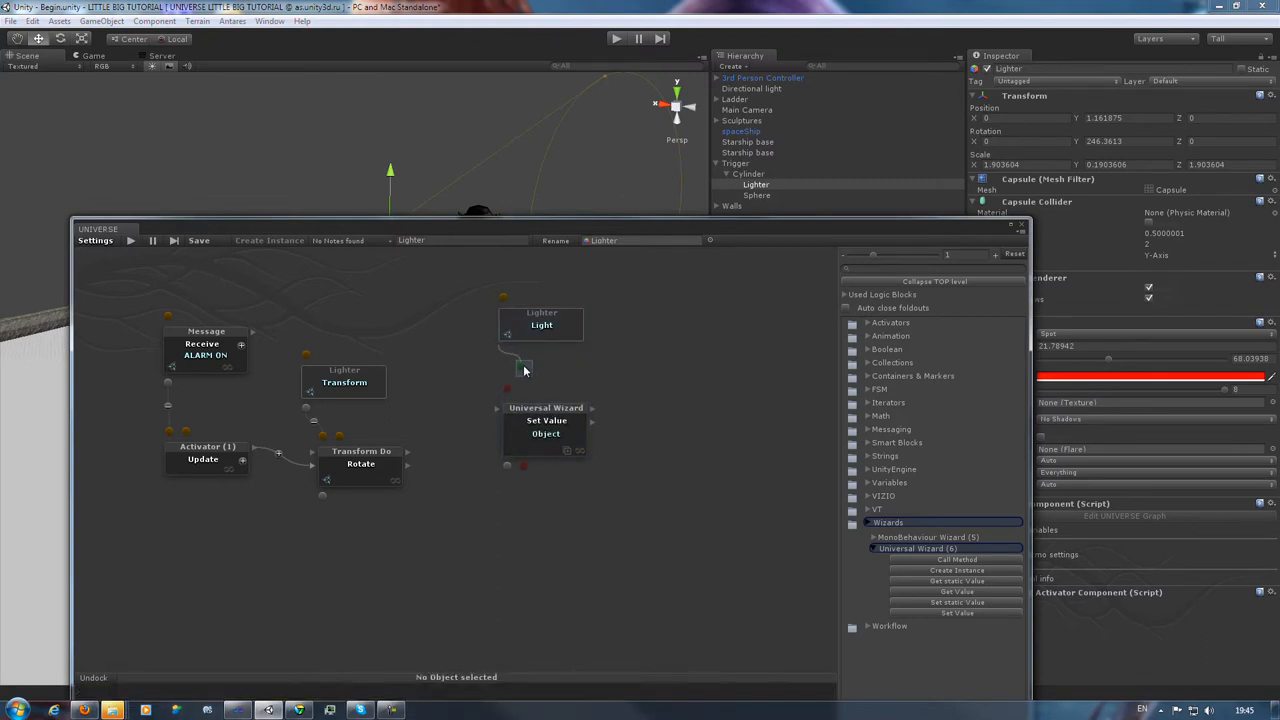
pyautogui.moveTo(524, 364); pyautogui.dragTo(552, 412)
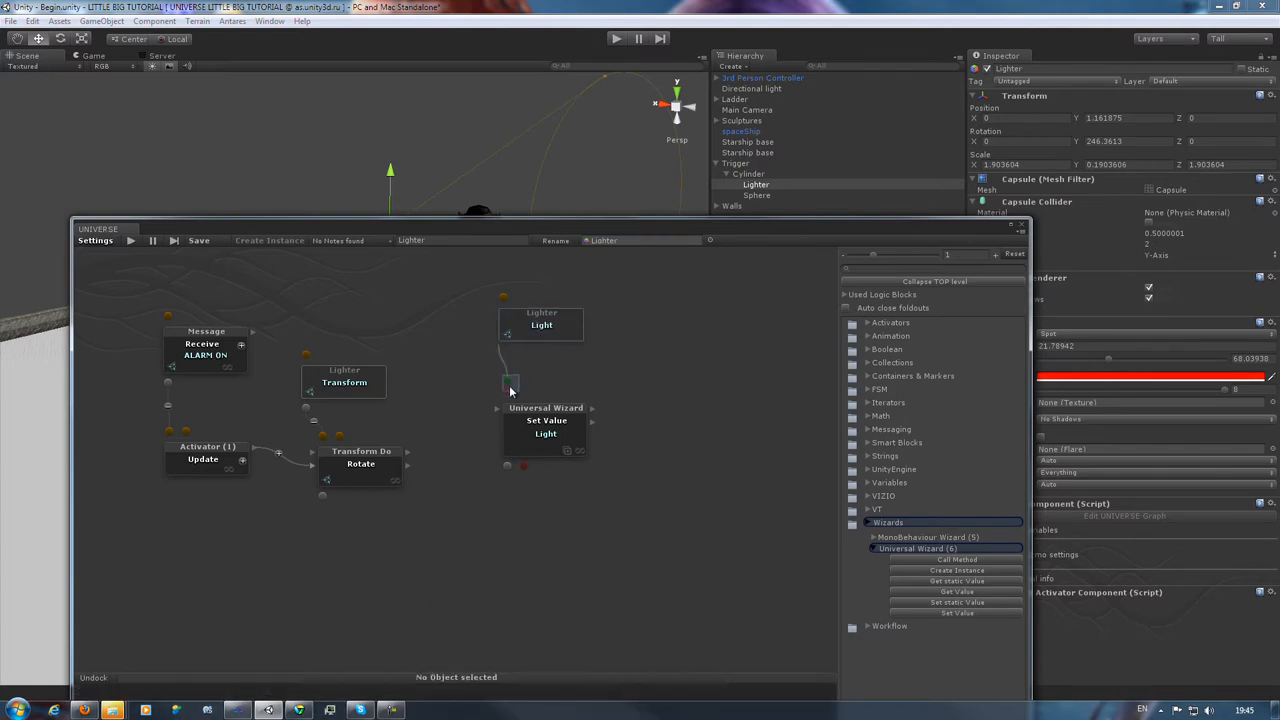
pyautogui.click(518, 328)
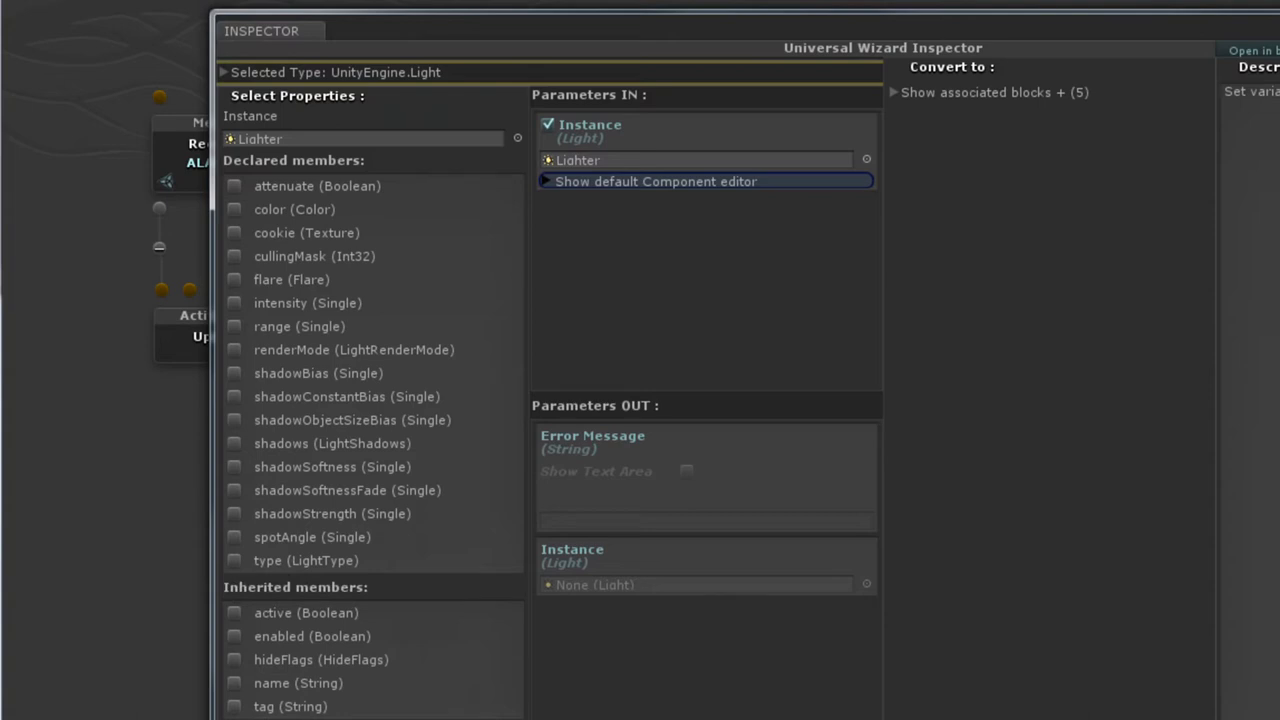
pyautogui.moveTo(356, 632)
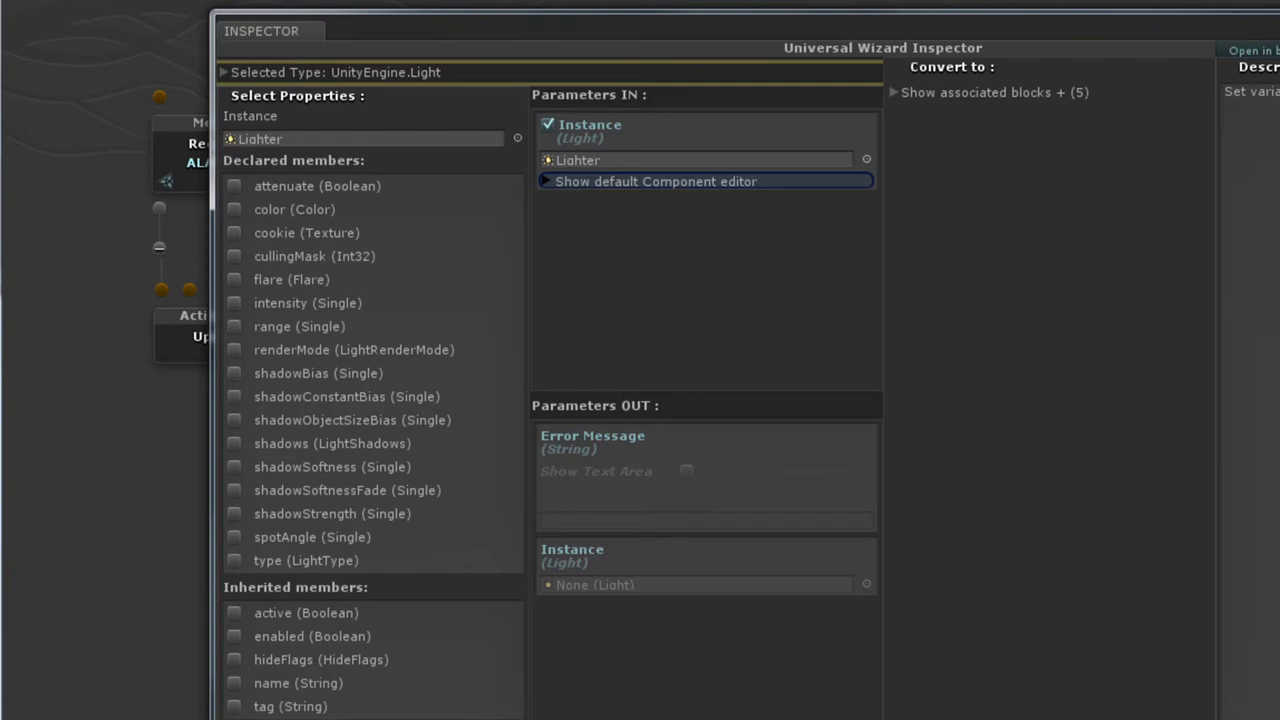
# Tick the Light's enabled (Boolean) and color properties as Set Value parameters
pyautogui.click(234, 636)
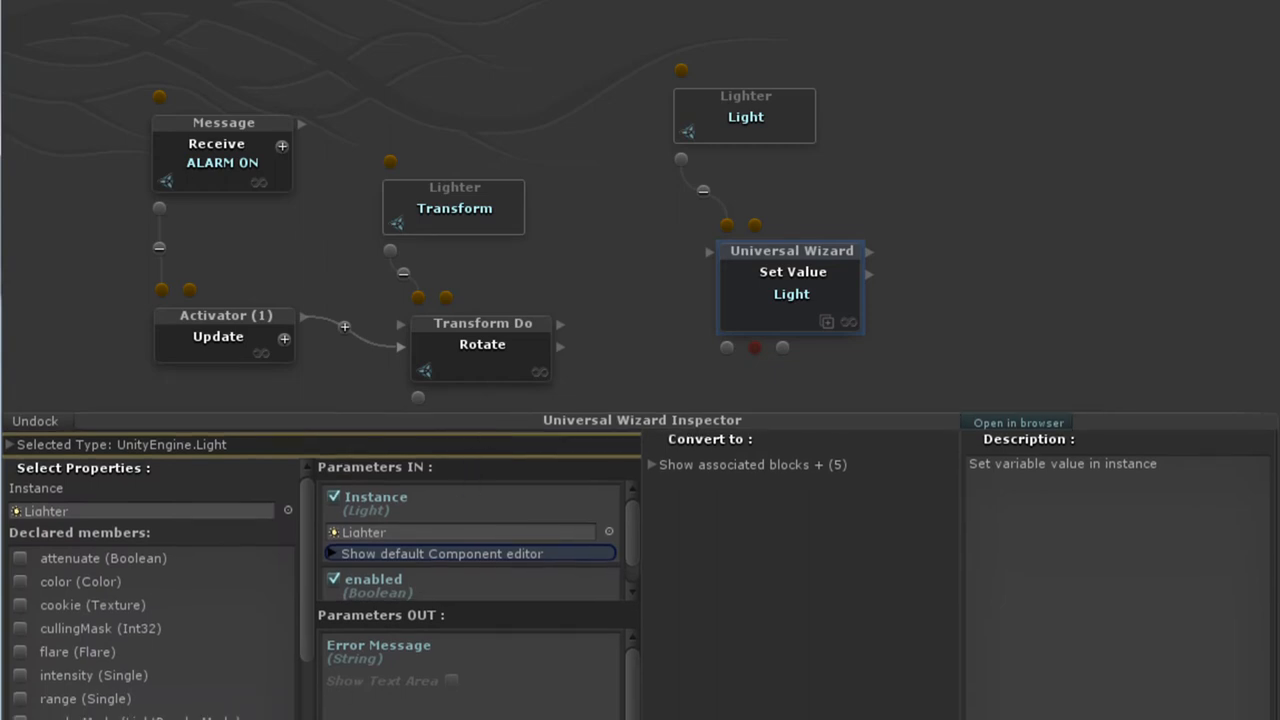
pyautogui.click(20, 580)
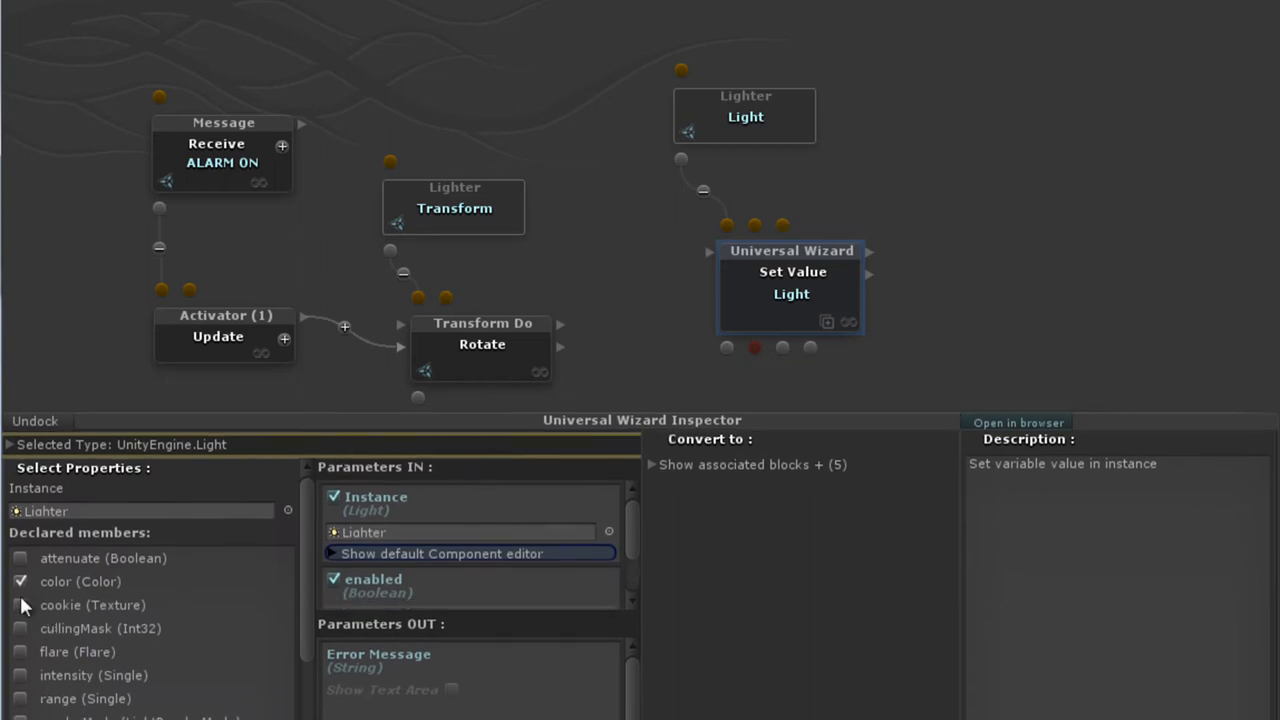
pyautogui.click(20, 604)
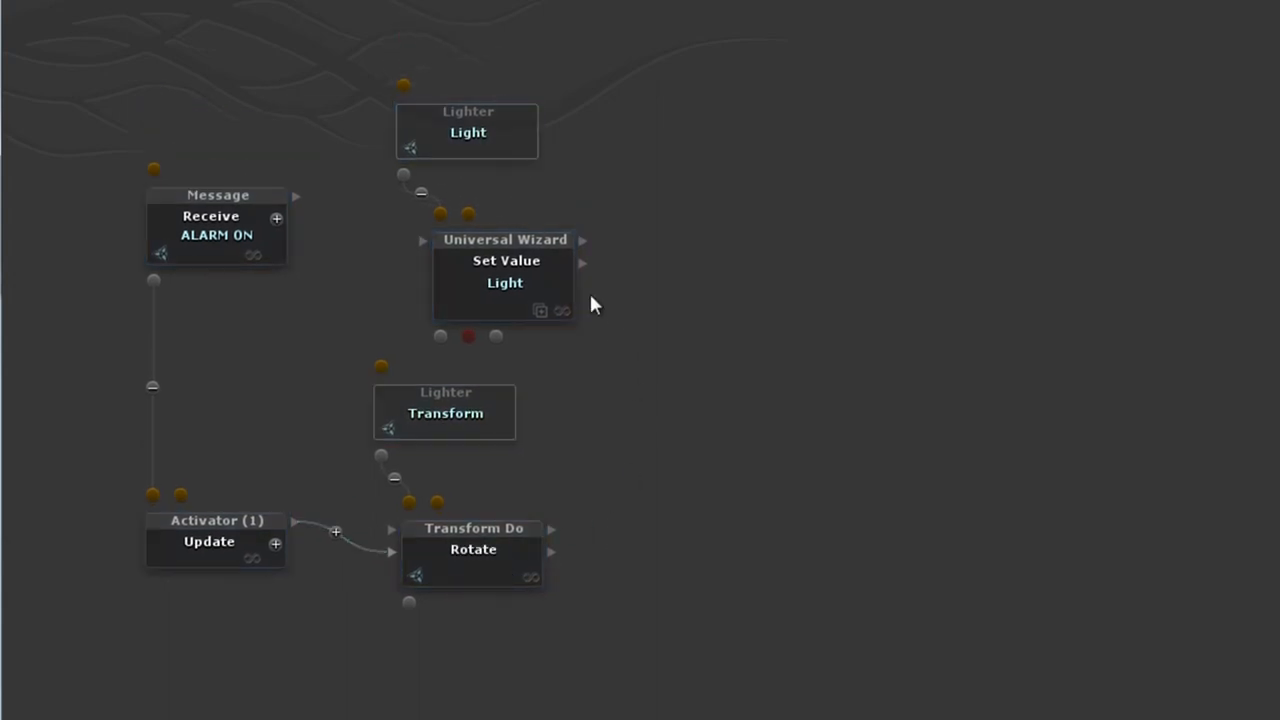
# Reposition the Light and Set Value blocks and link ALARM ON's boolean output into Set Value
pyautogui.moveTo(468, 132); pyautogui.dragTo(436, 68)
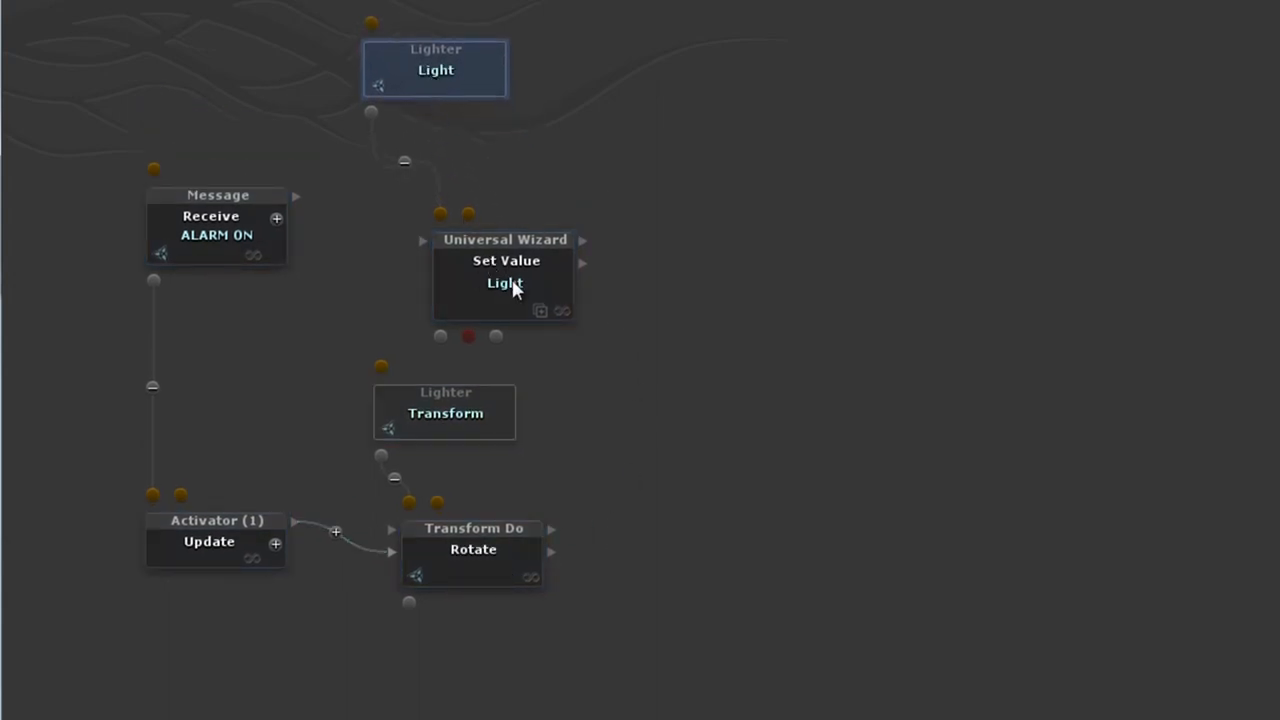
pyautogui.moveTo(504, 282); pyautogui.dragTo(462, 236)
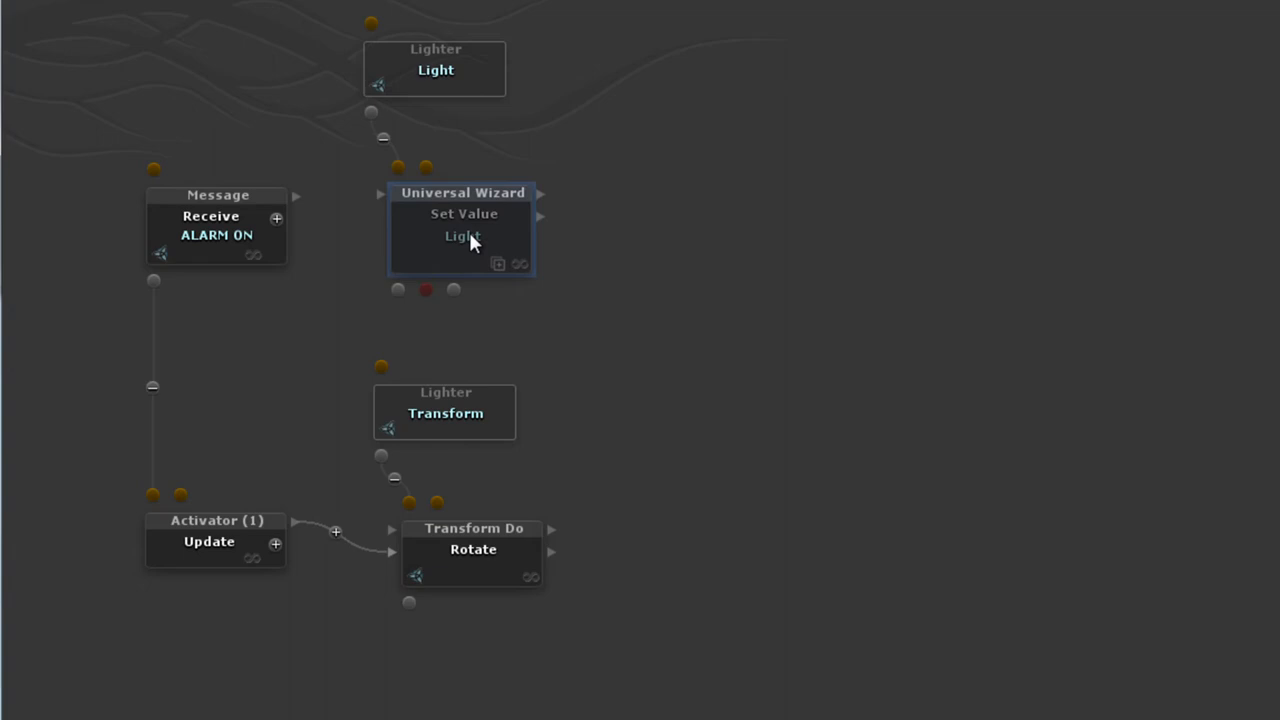
pyautogui.moveTo(296, 198)
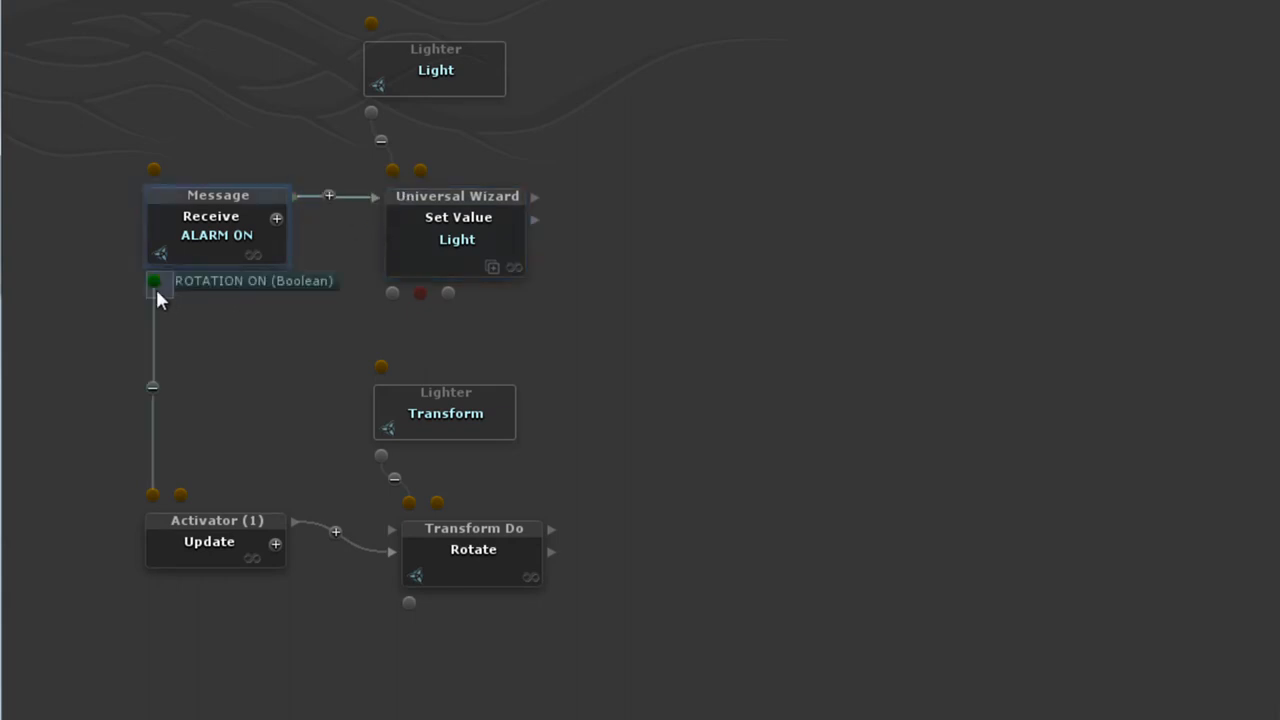
pyautogui.moveTo(156, 282); pyautogui.dragTo(236, 318)
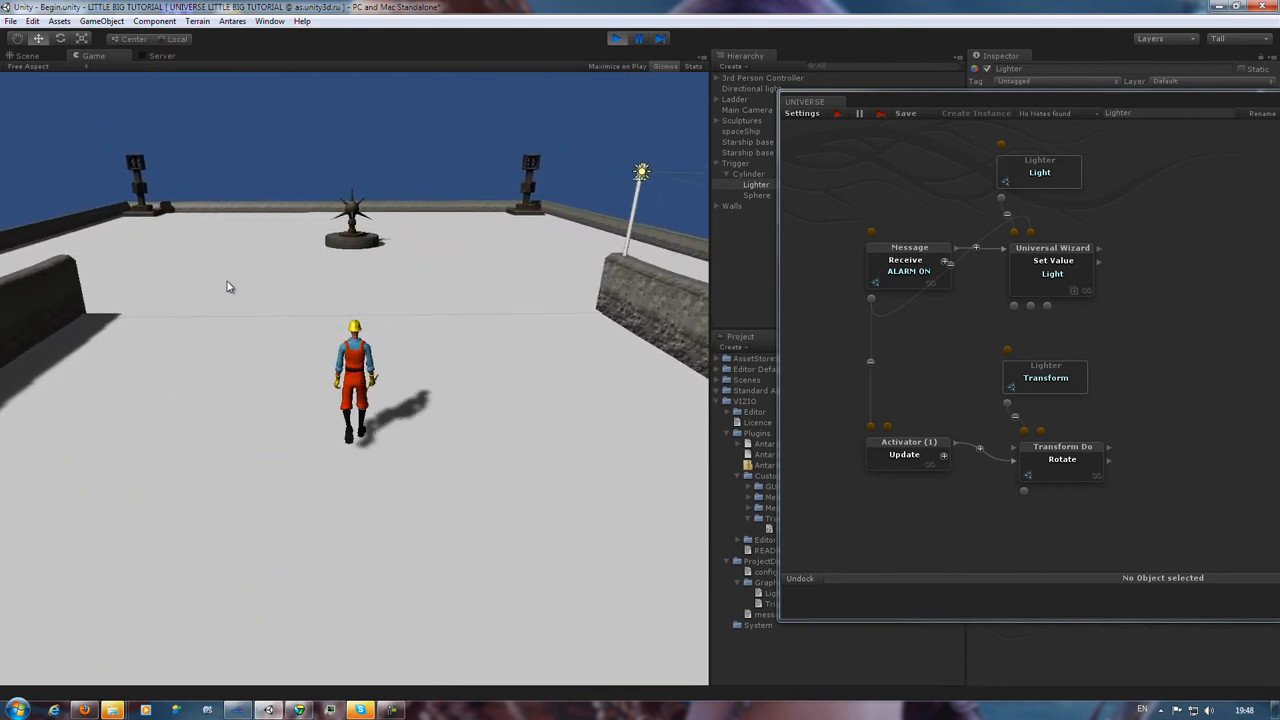
# Switch between Scene and Game views during play to check the Lighter's light at the trigger
pyautogui.click(28, 56)
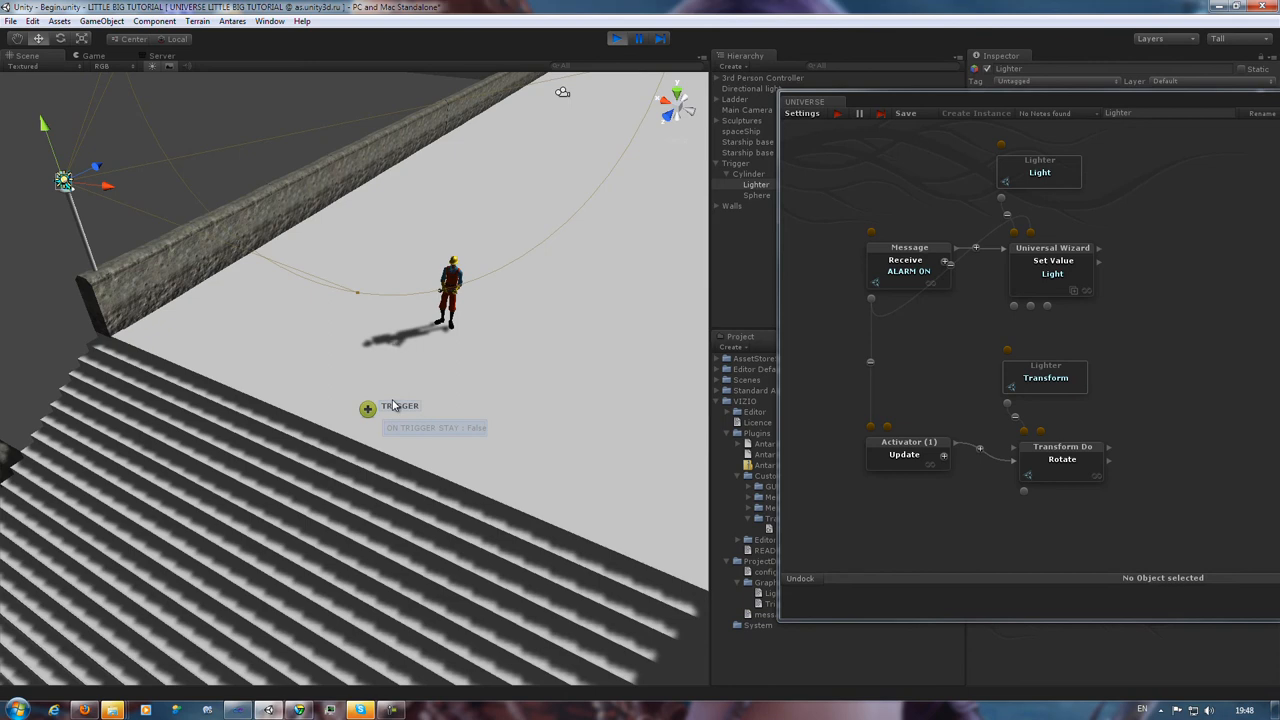
pyautogui.moveTo(368, 452)
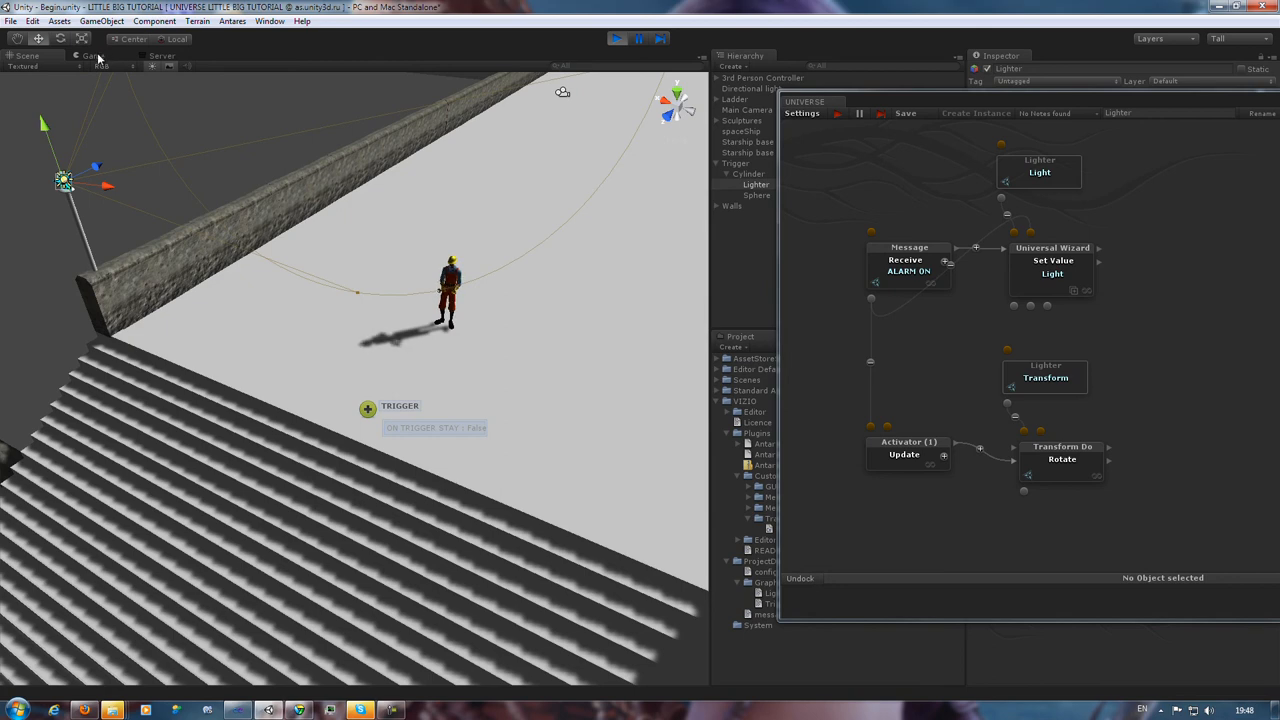
pyautogui.click(92, 56)
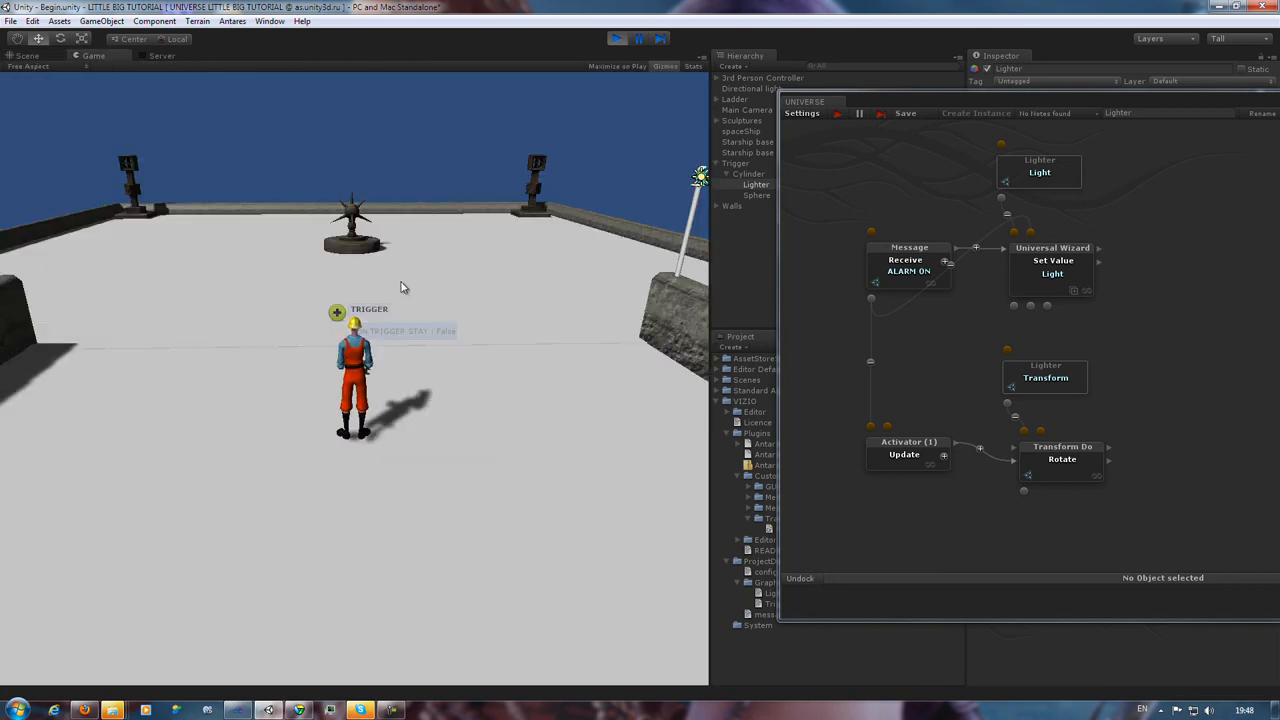